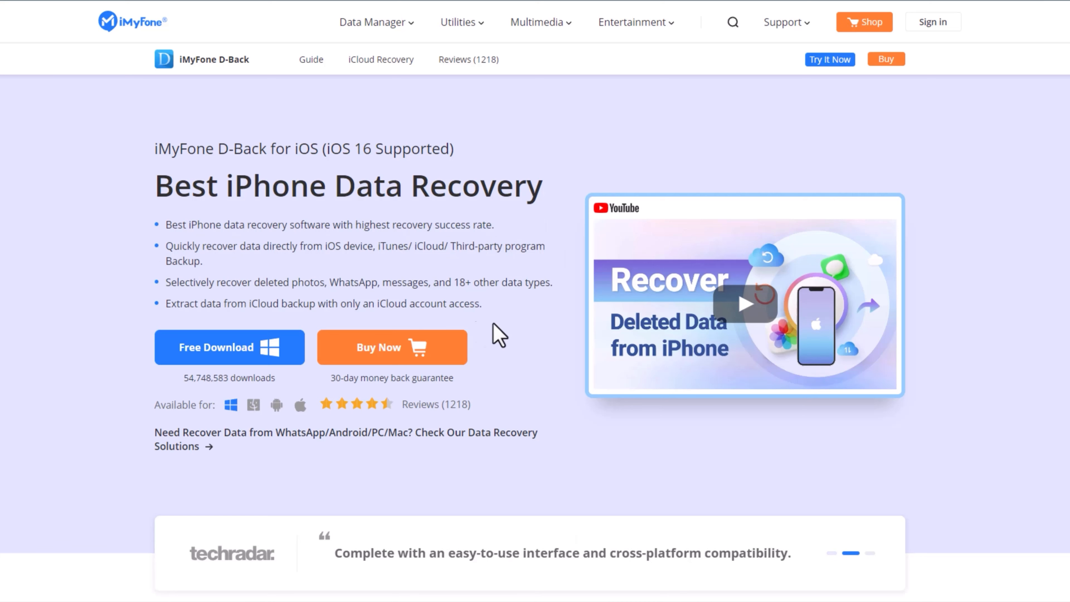
Step: Download the D-Back Windows installer from the iMyFone page and confirm saving the setup file
{"action": "scroll", "scroll_direction": "down", "scroll_amount": 3}
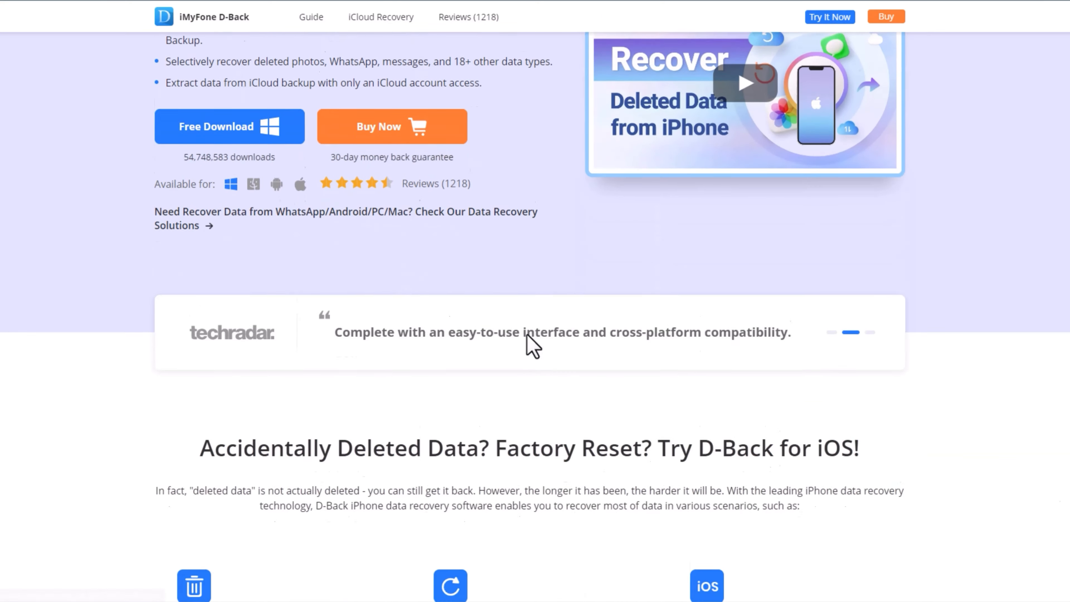
{"action": "scroll", "scroll_direction": "down", "scroll_amount": 3}
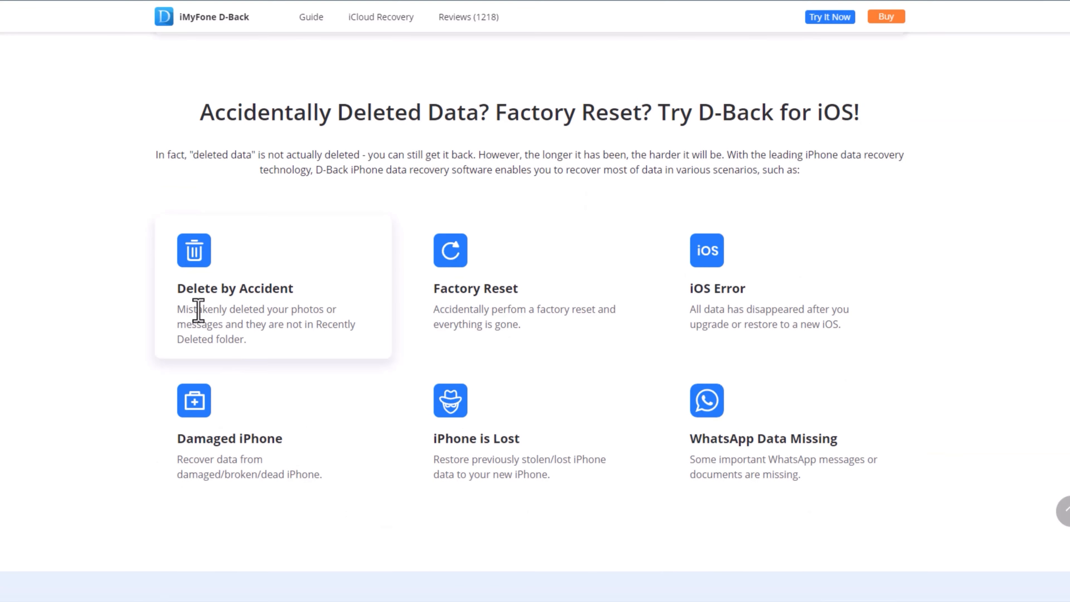
{"action": "mouse_move", "coordinate": [786, 308]}
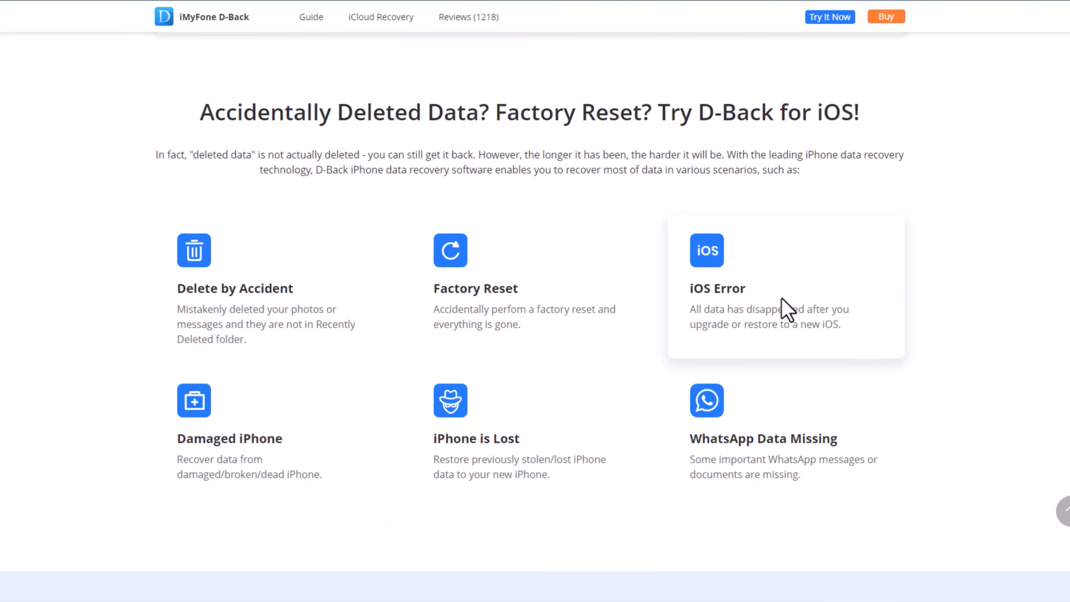
{"action": "scroll", "scroll_direction": "down", "scroll_amount": 3}
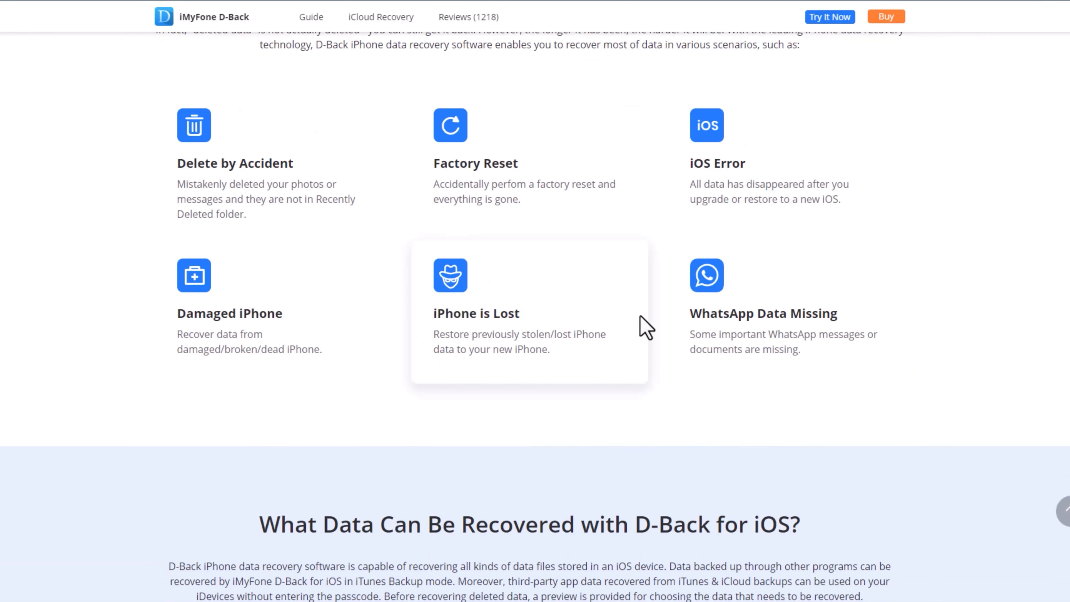
{"action": "scroll", "scroll_direction": "down", "scroll_amount": 3}
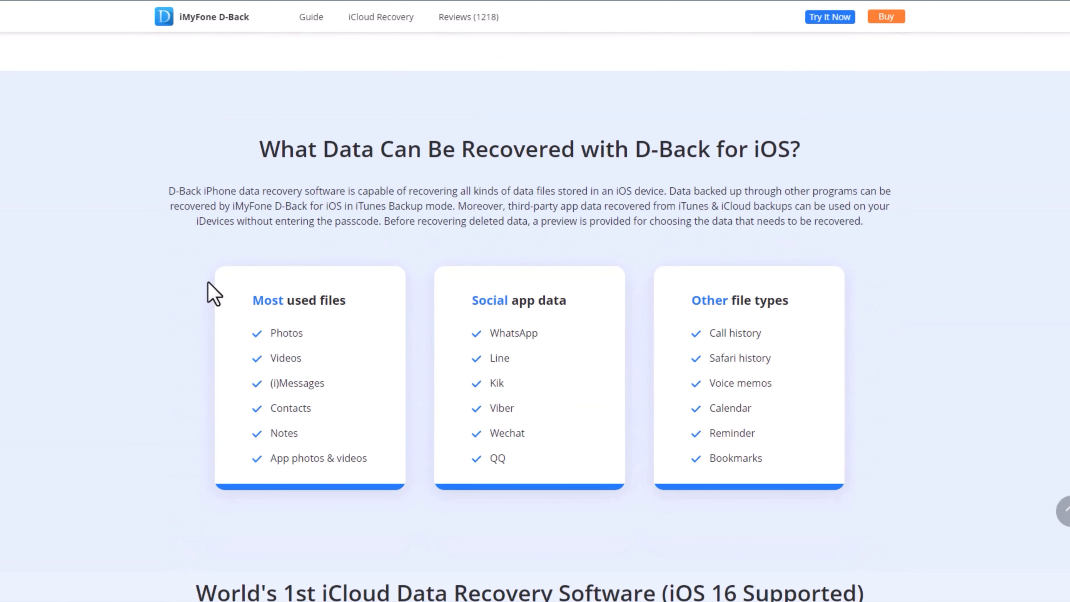
{"action": "scroll", "scroll_direction": "down", "scroll_amount": 3}
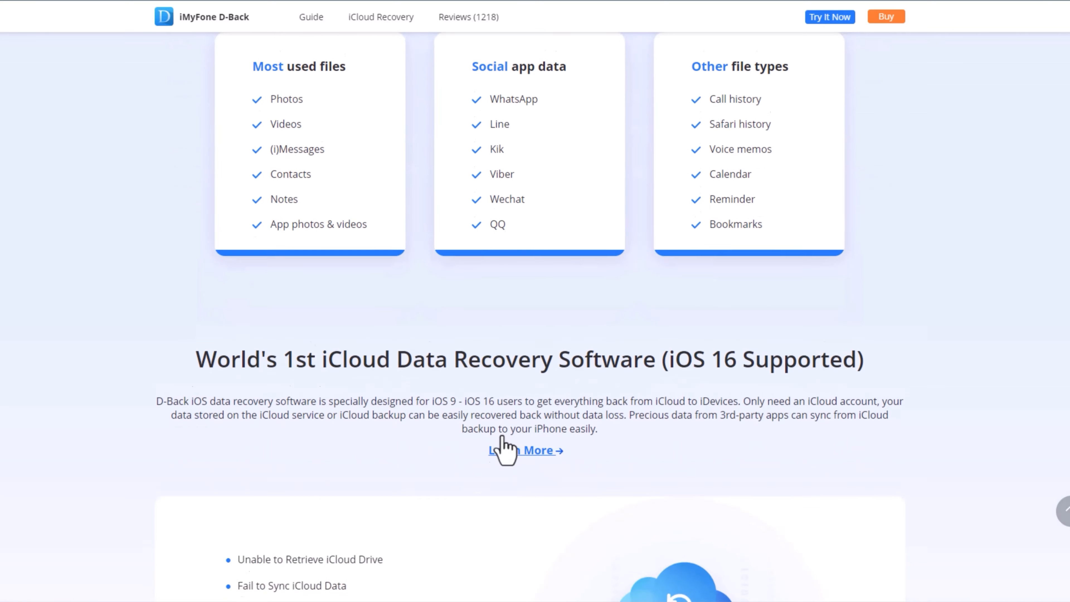
{"action": "scroll", "scroll_direction": "down", "scroll_amount": 3}
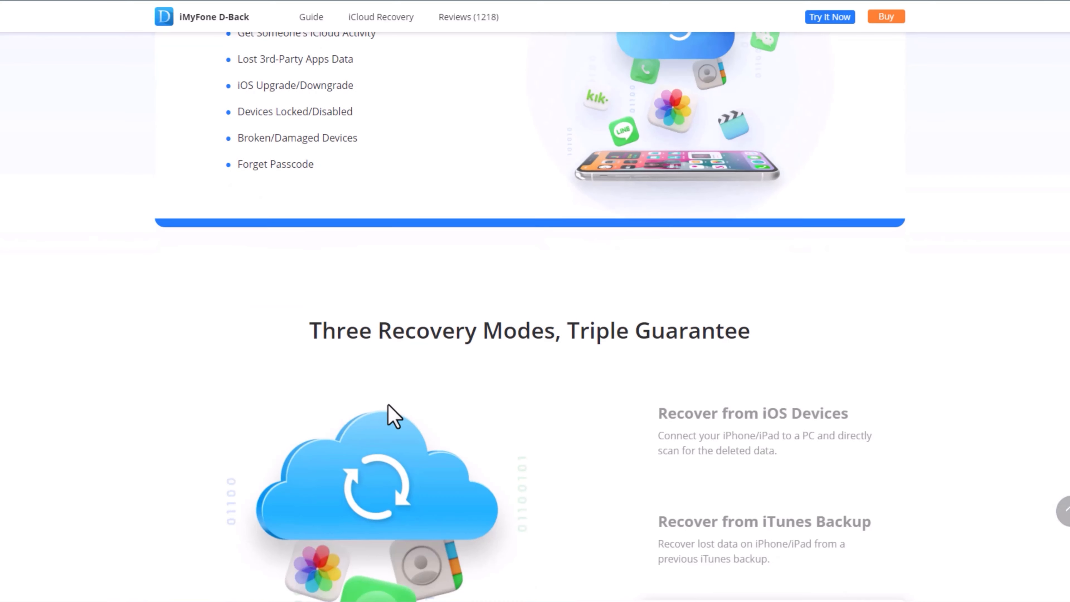
{"action": "scroll", "scroll_direction": "down", "scroll_amount": 3}
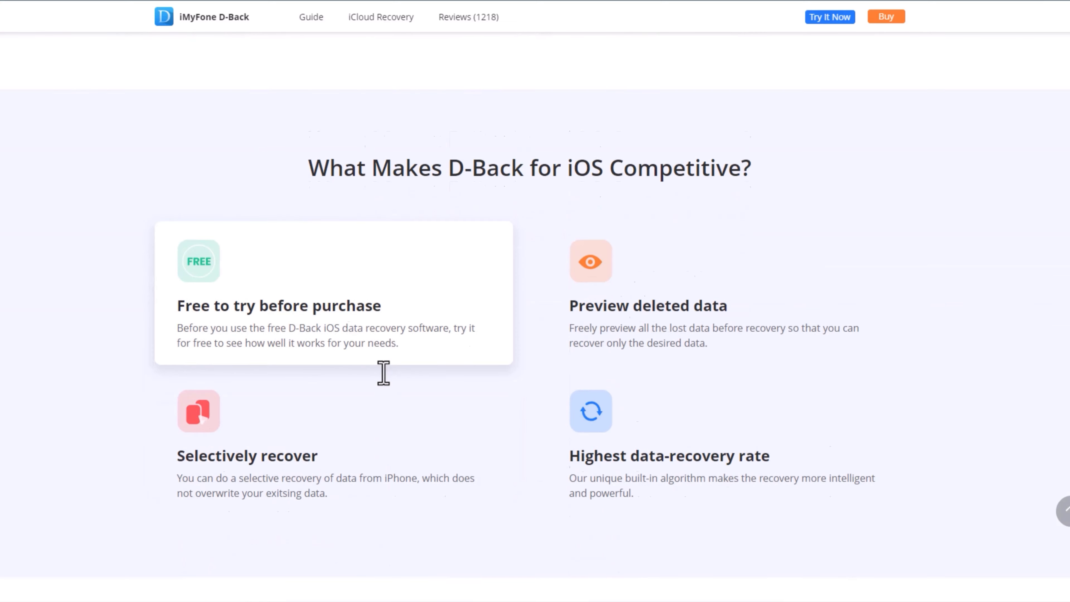
{"action": "scroll", "scroll_direction": "down", "scroll_amount": 3}
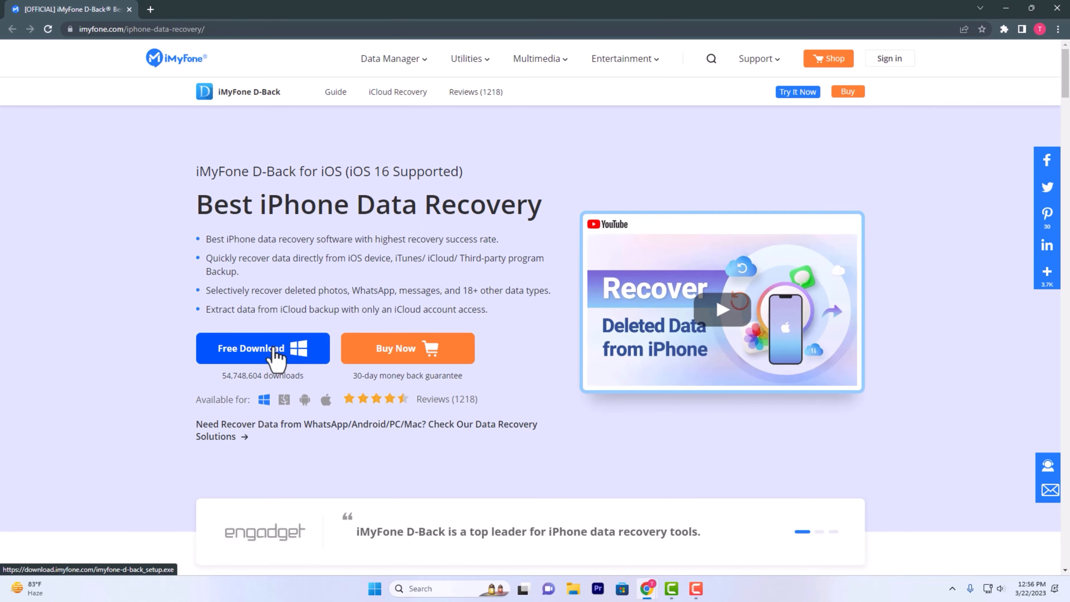
{"action": "left_click", "coordinate": [263, 347]}
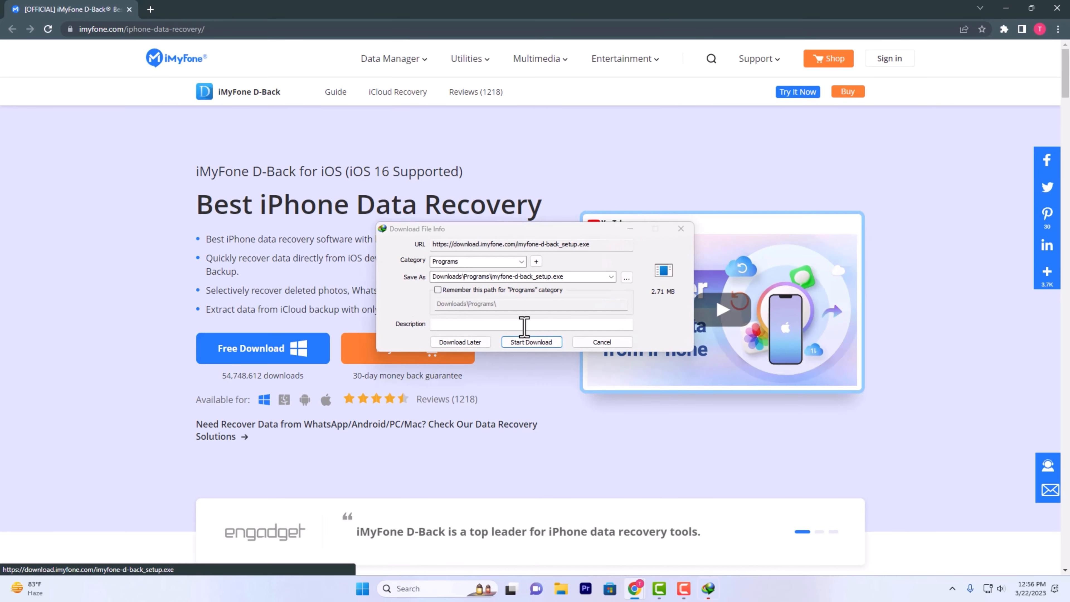
{"action": "left_click", "coordinate": [531, 341]}
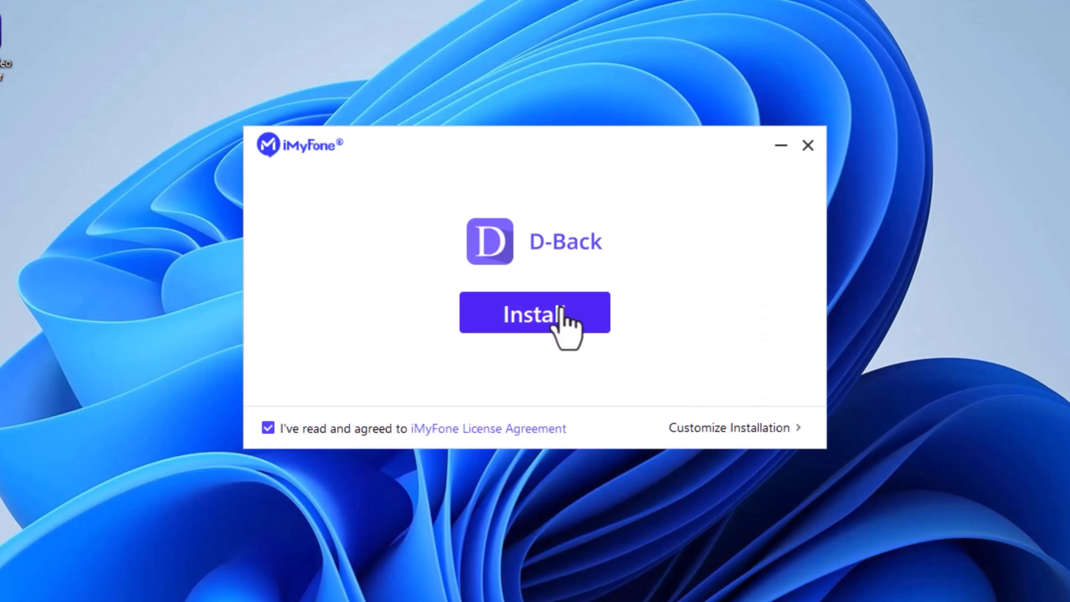
Step: Install D-Back with the license agreement accepted and start it when installation completes
{"action": "left_click", "coordinate": [535, 314]}
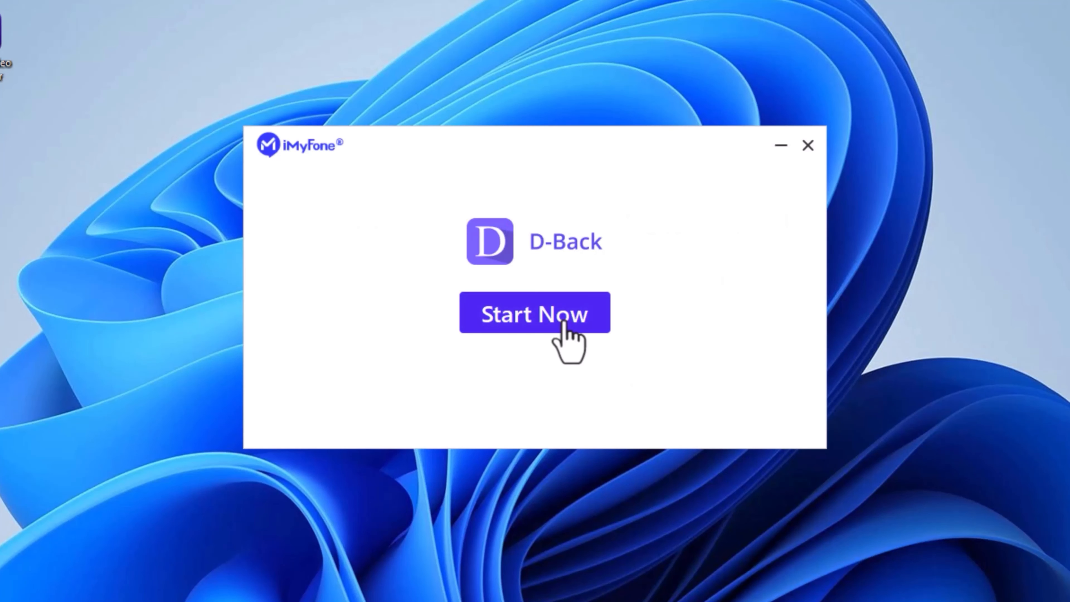
{"action": "left_click", "coordinate": [534, 314]}
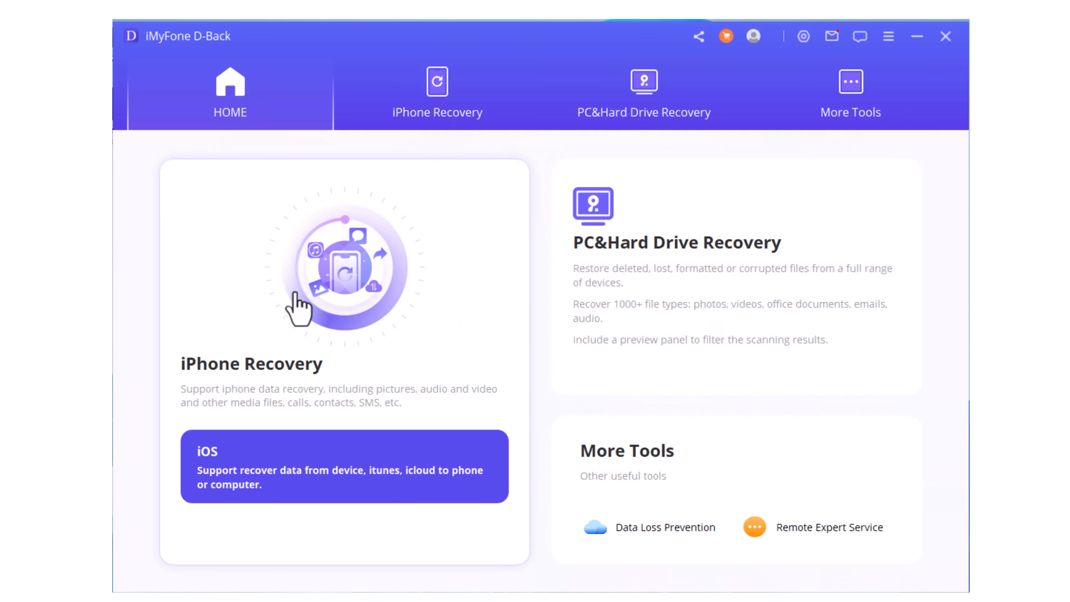
{"action": "left_click", "coordinate": [831, 37]}
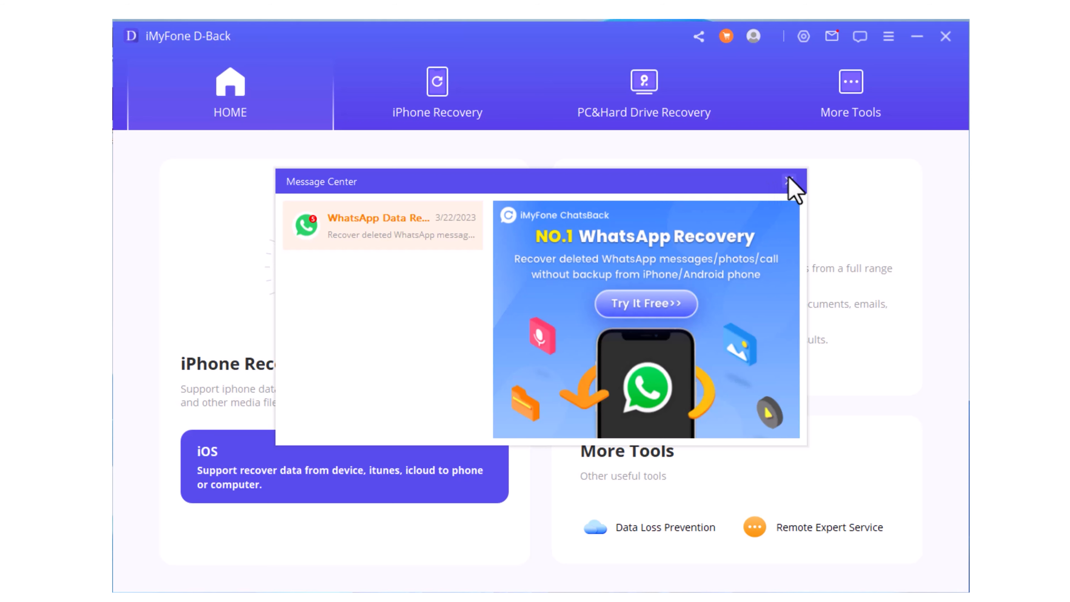
{"action": "left_click", "coordinate": [795, 182]}
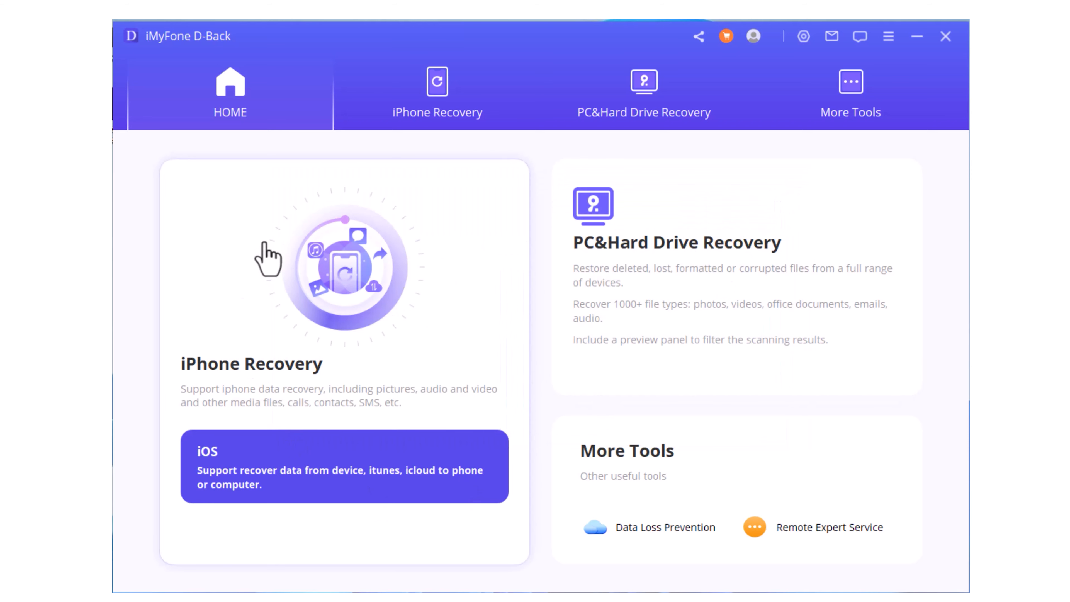
{"action": "mouse_move", "coordinate": [599, 316]}
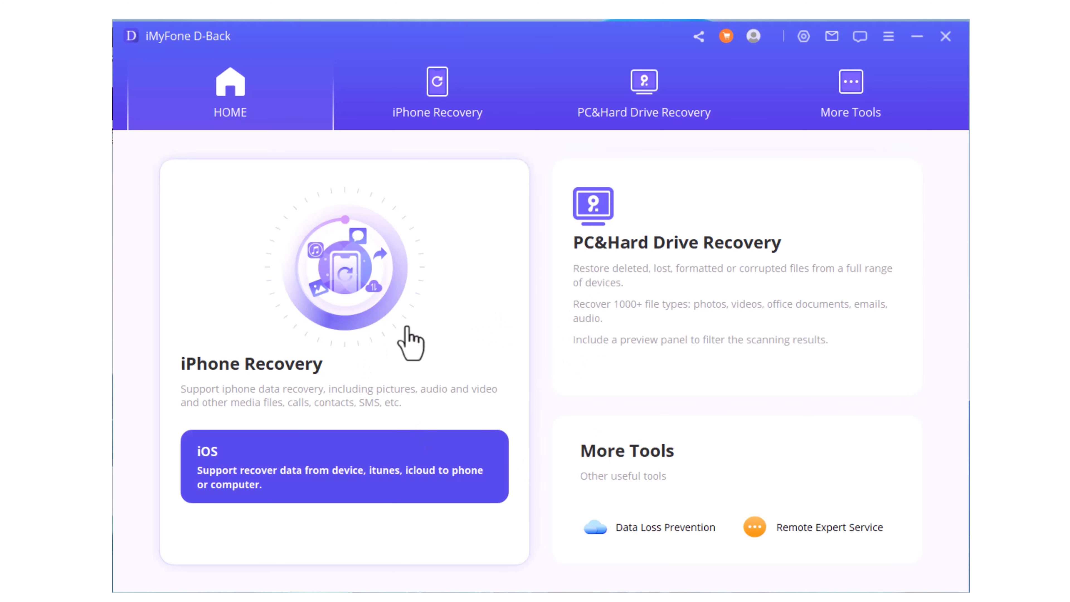
{"action": "mouse_move", "coordinate": [389, 293]}
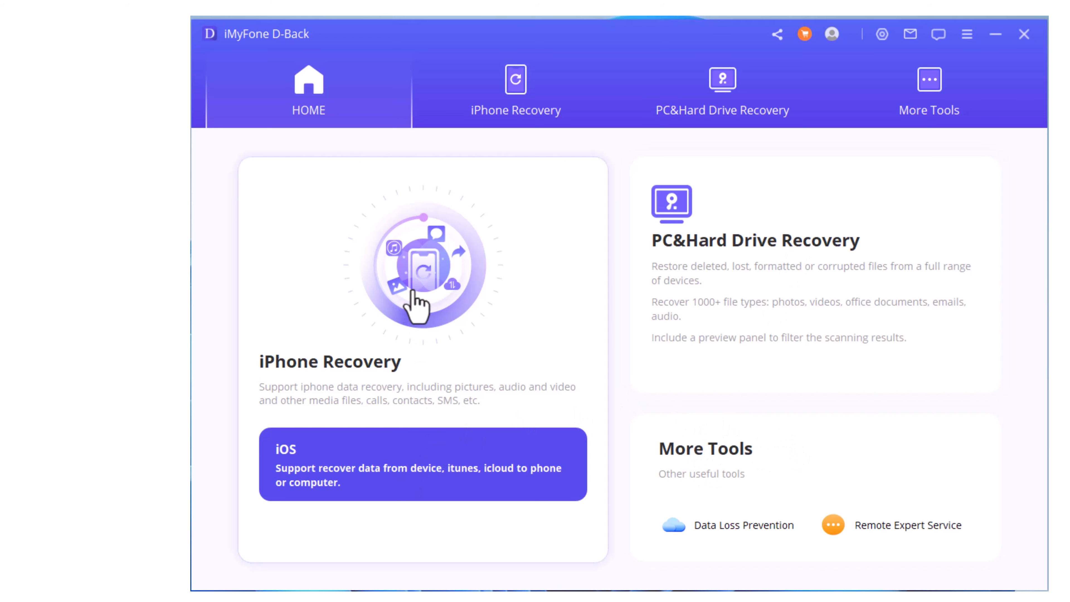
Step: Explore iPhone Recovery help, iCloud and Fix System modes, then switch to PC & Hard Drive Recovery
{"action": "left_click", "coordinate": [421, 464]}
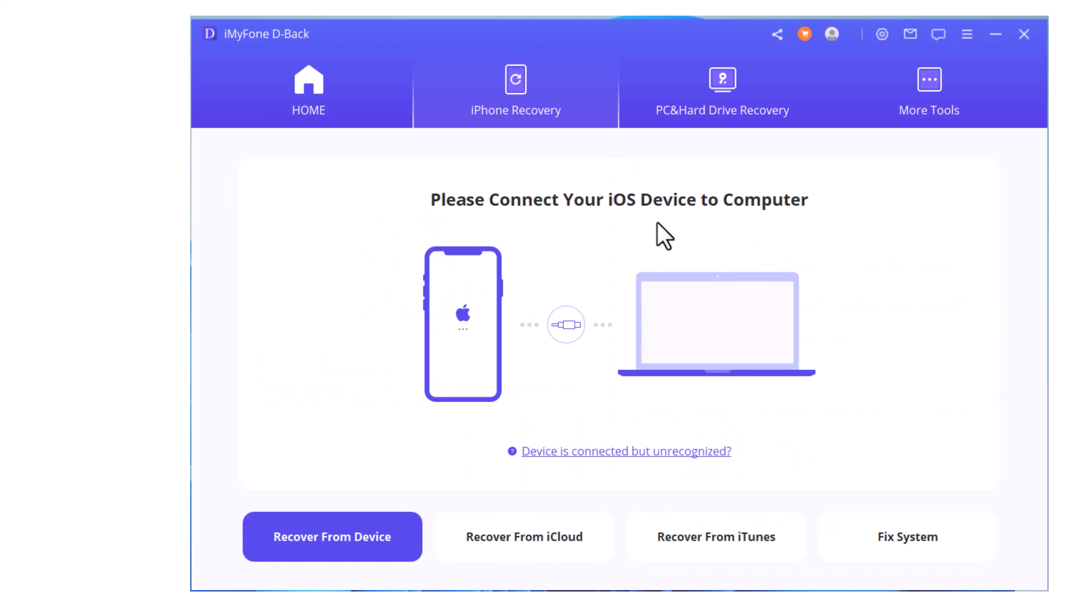
{"action": "mouse_move", "coordinate": [848, 219]}
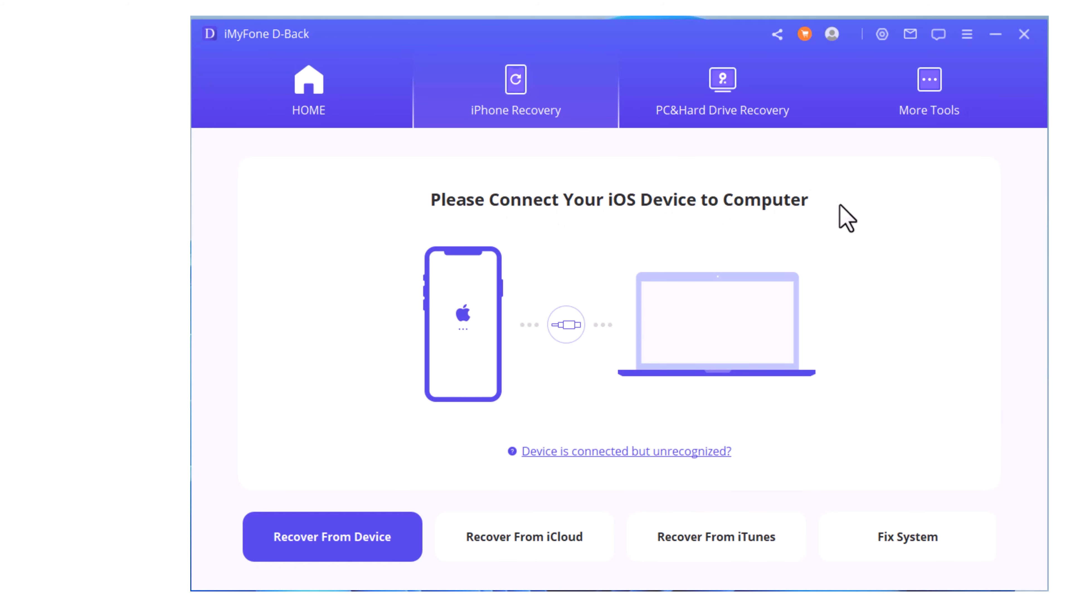
{"action": "mouse_move", "coordinate": [553, 342]}
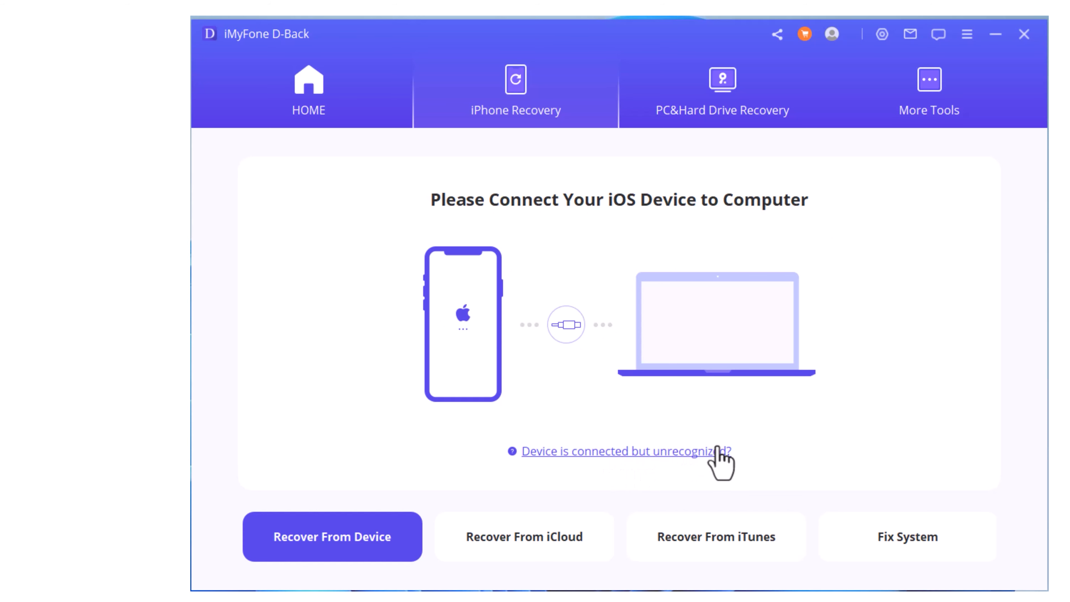
{"action": "left_click", "coordinate": [522, 536]}
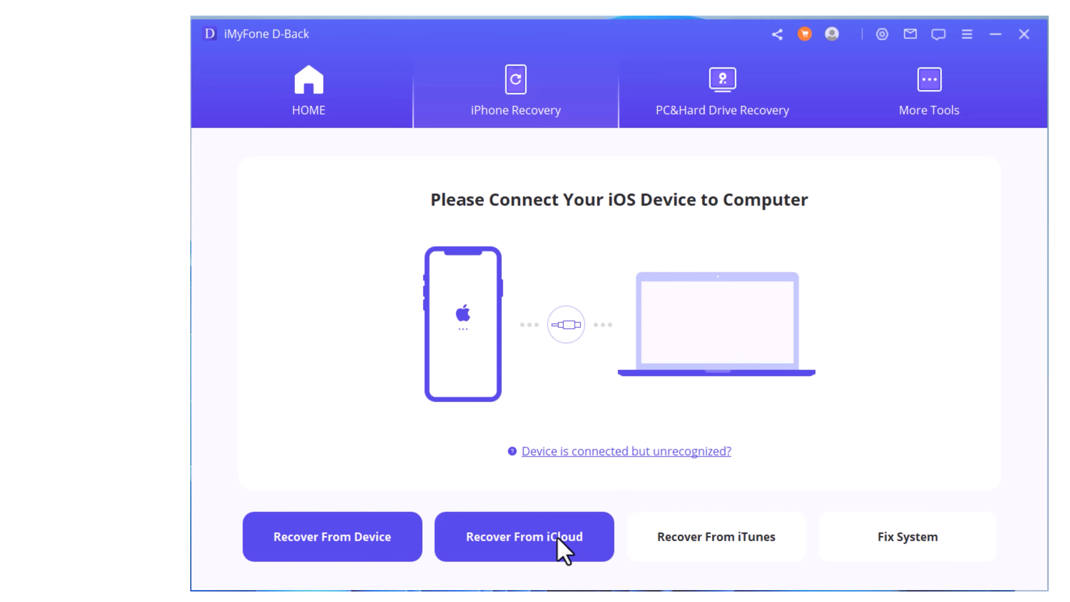
{"action": "left_click", "coordinate": [523, 536]}
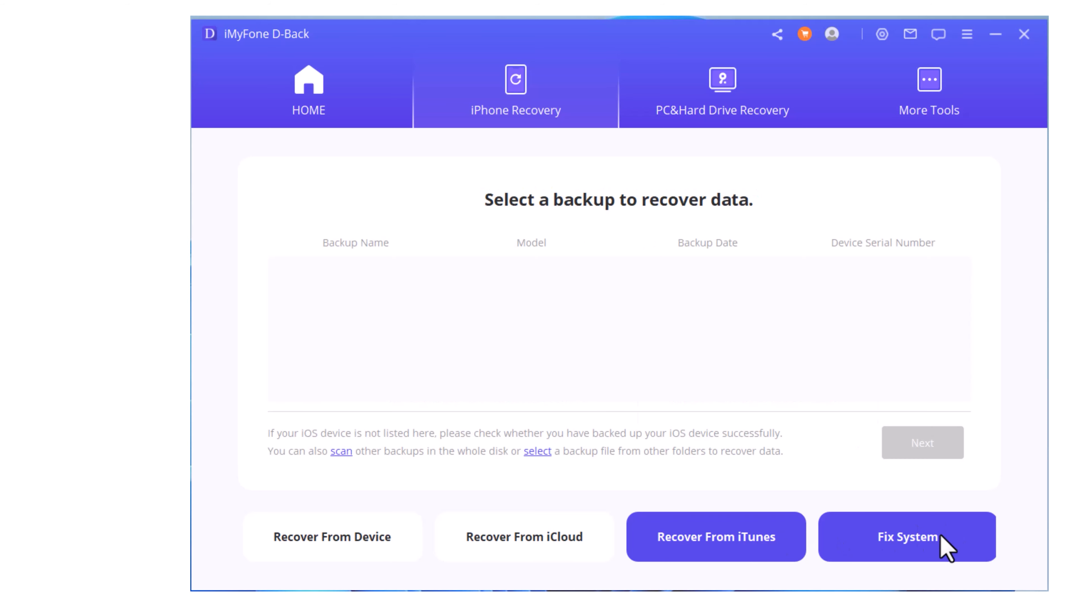
{"action": "left_click", "coordinate": [906, 536]}
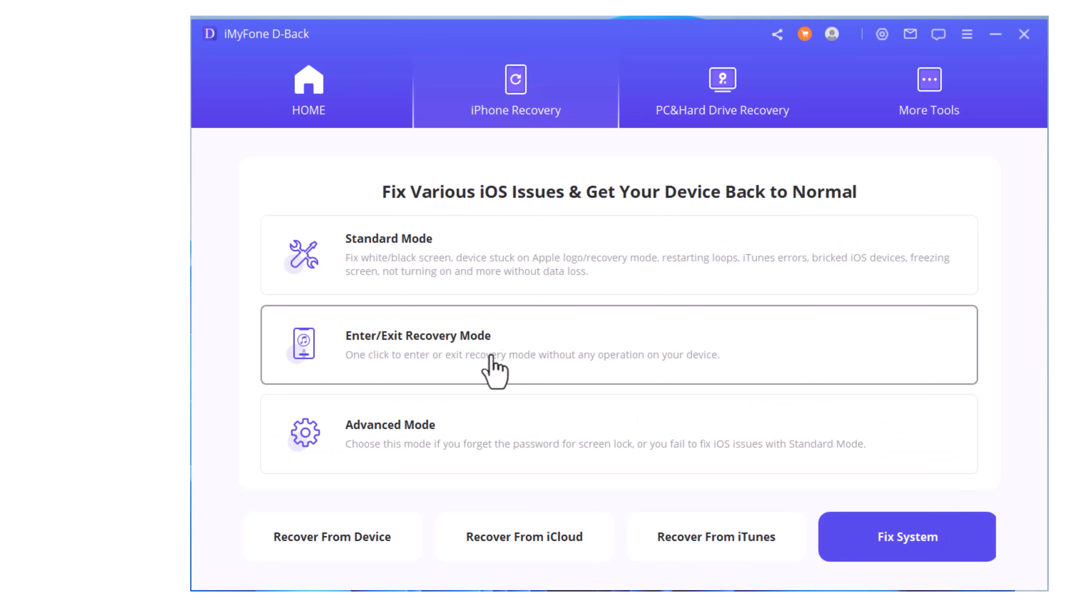
{"action": "mouse_move", "coordinate": [481, 471]}
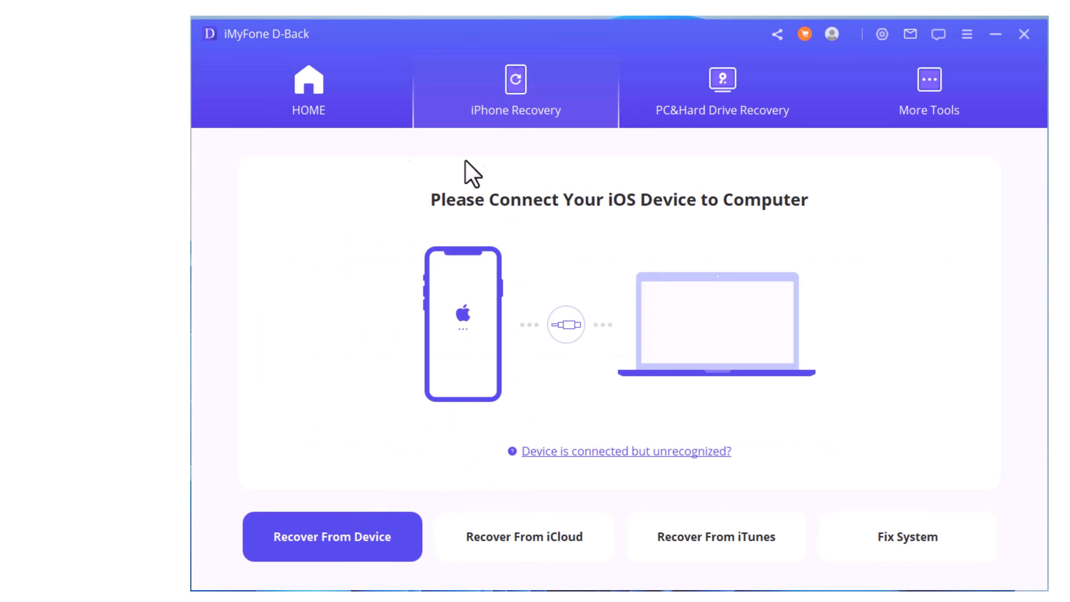
{"action": "mouse_move", "coordinate": [611, 271]}
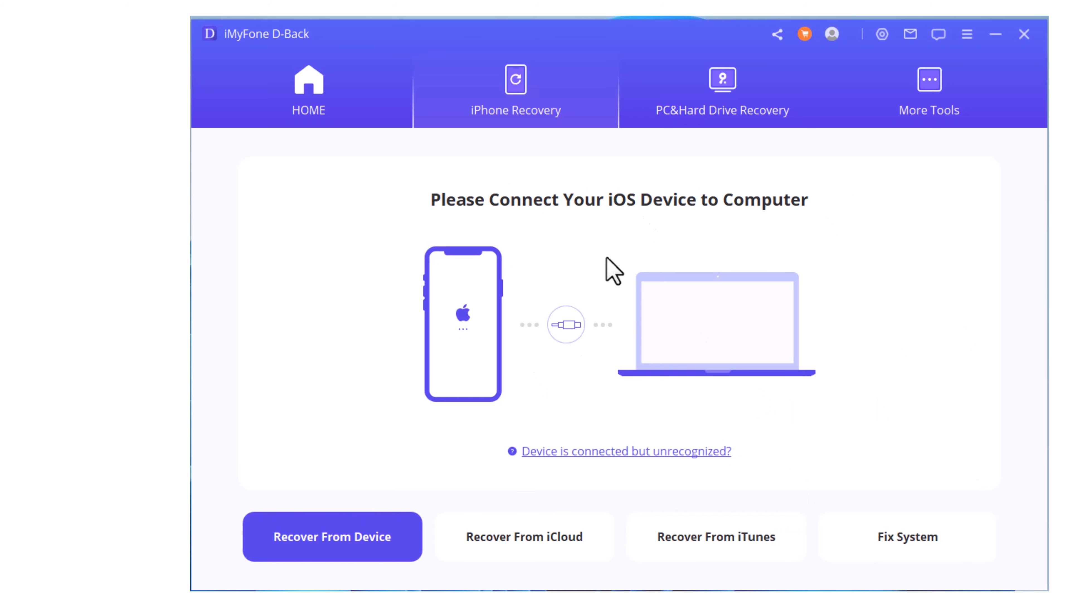
{"action": "left_click", "coordinate": [721, 94]}
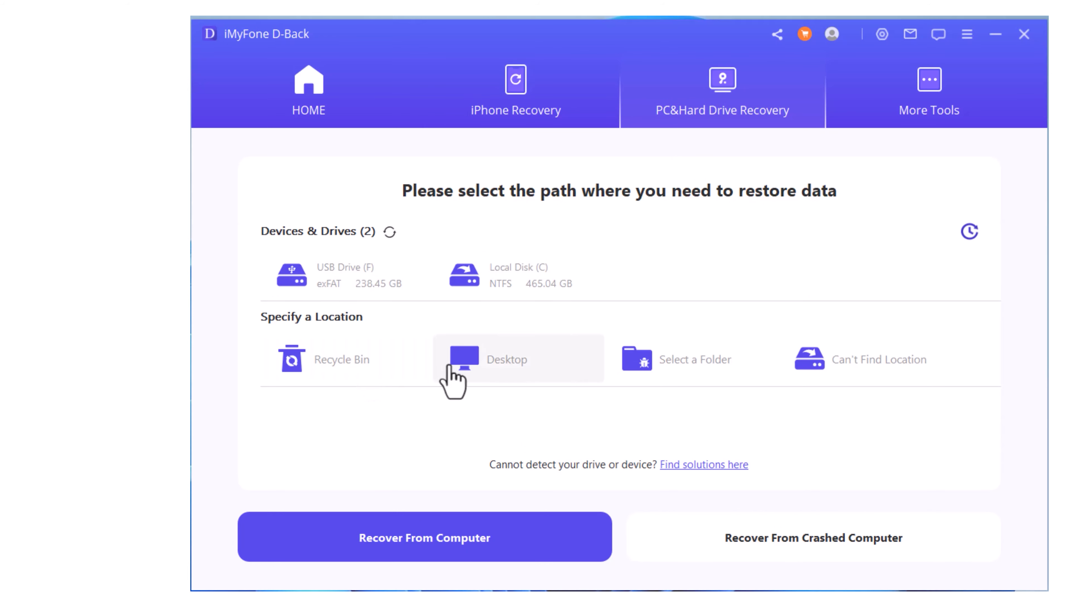
{"action": "mouse_move", "coordinate": [676, 550]}
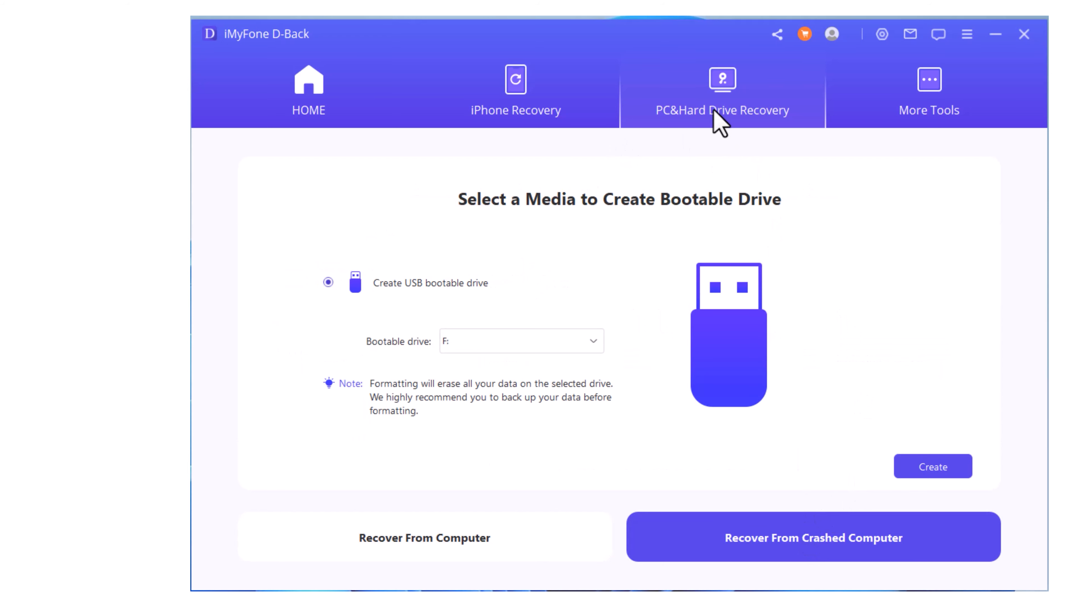
Step: Browse More Tools, iCloud, iTunes and computer-drive recovery options, ending back on Recover From Device
{"action": "left_click", "coordinate": [927, 96]}
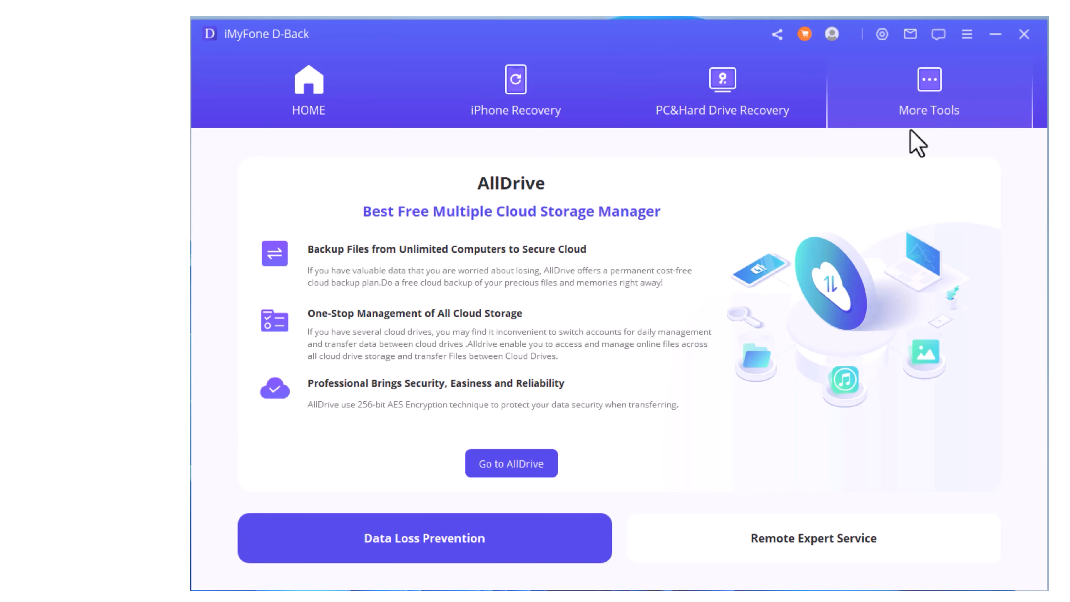
{"action": "left_click", "coordinate": [514, 99]}
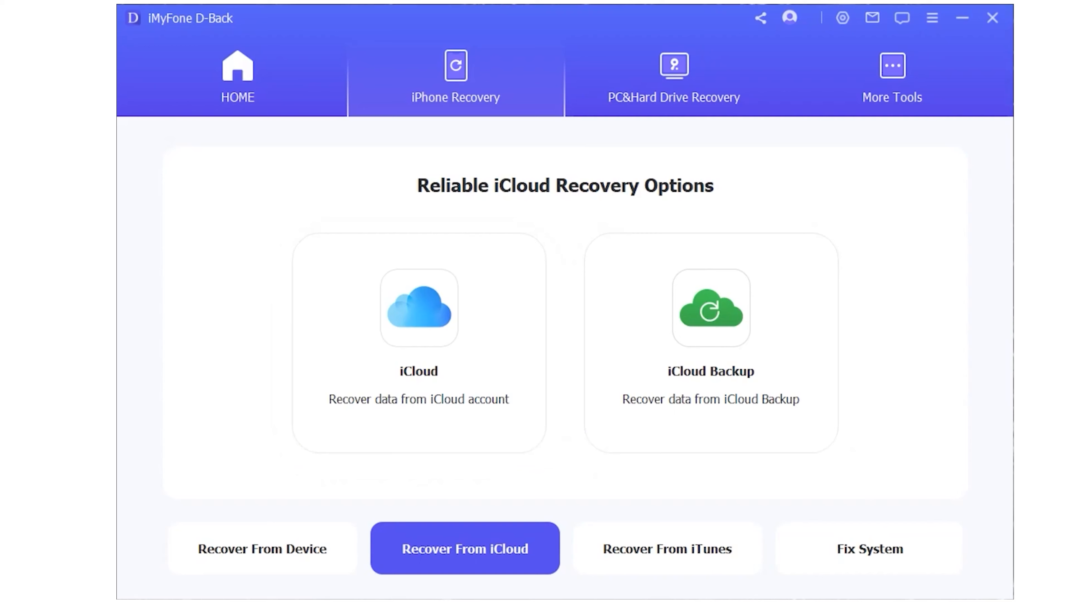
{"action": "left_click", "coordinate": [667, 548]}
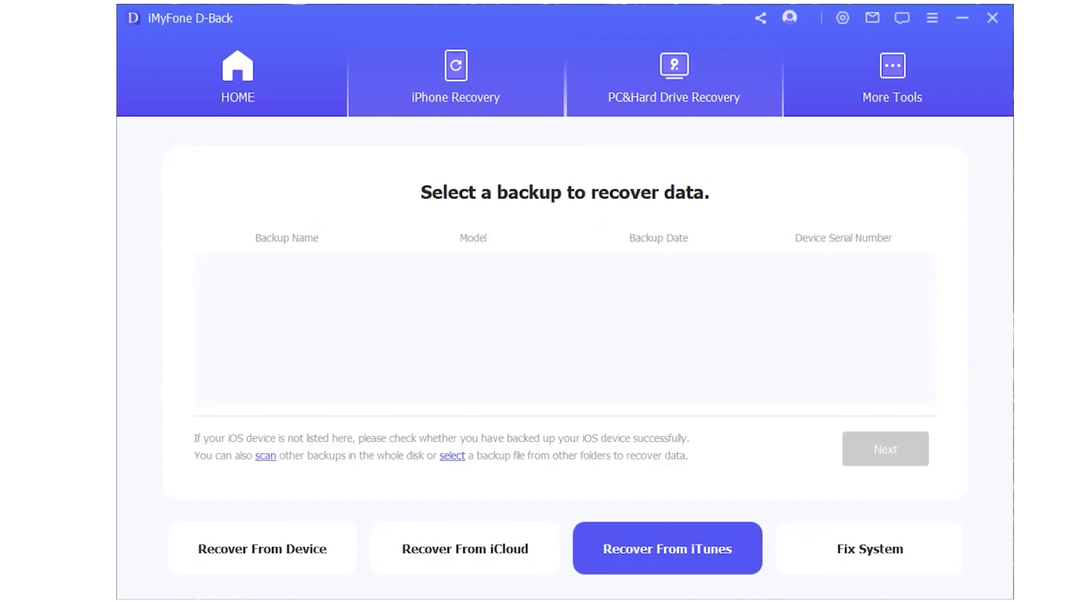
{"action": "left_click", "coordinate": [672, 78]}
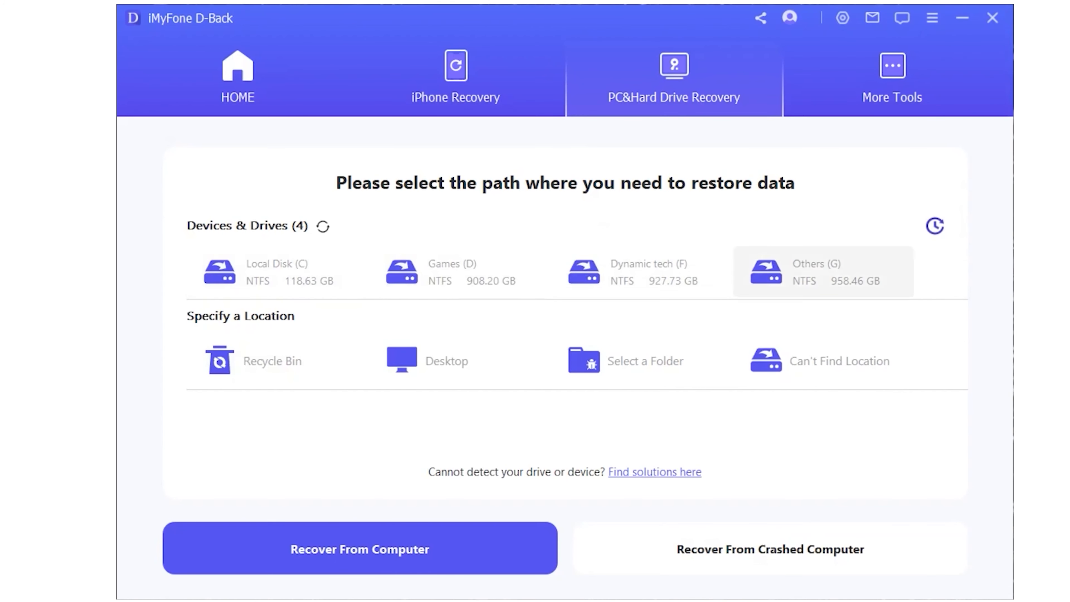
{"action": "left_click", "coordinate": [238, 79]}
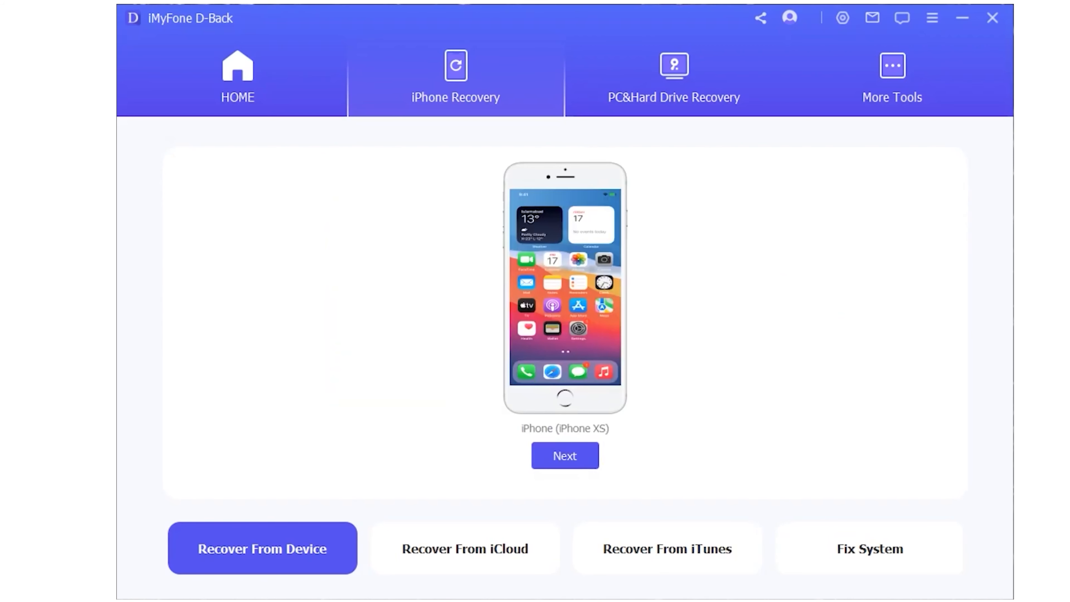
Step: Proceed with the iPhone XS, limit data types to Photos & Videos, and start the scan
{"action": "left_click", "coordinate": [564, 456]}
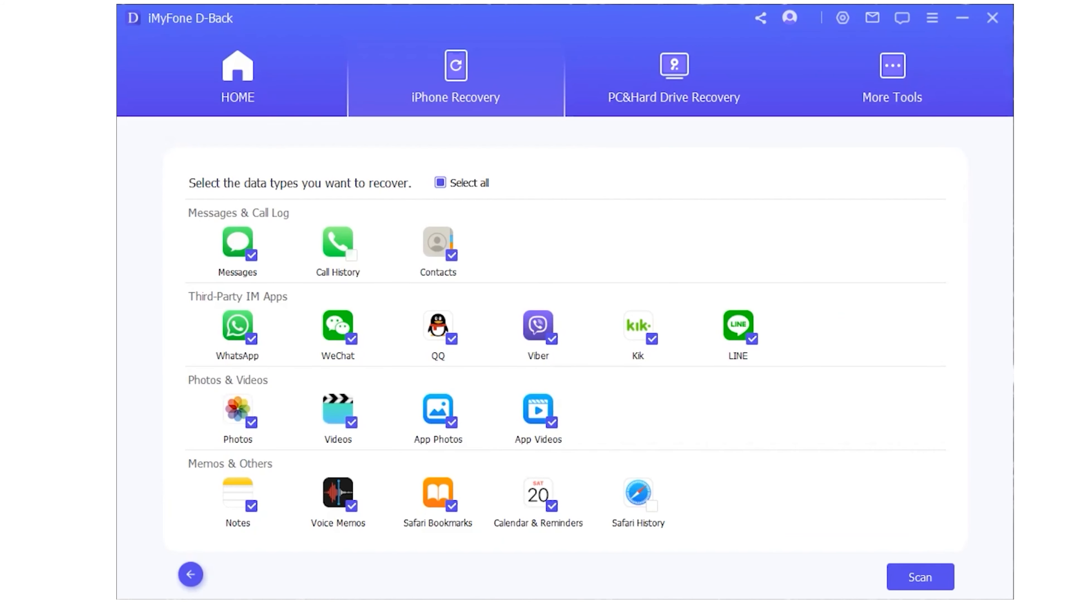
{"action": "left_click", "coordinate": [350, 254]}
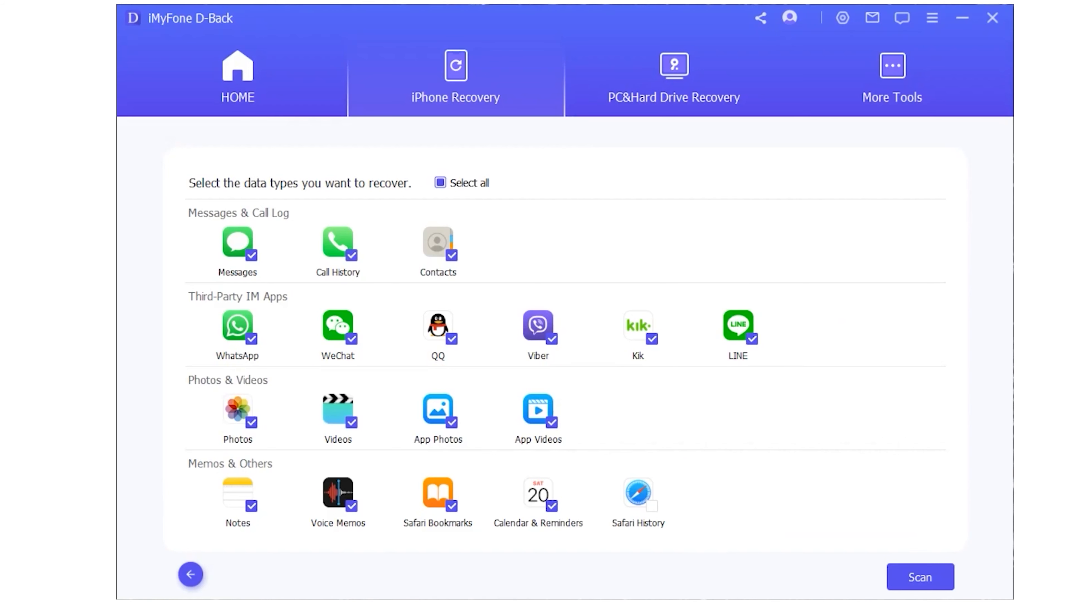
{"action": "left_click", "coordinate": [439, 182]}
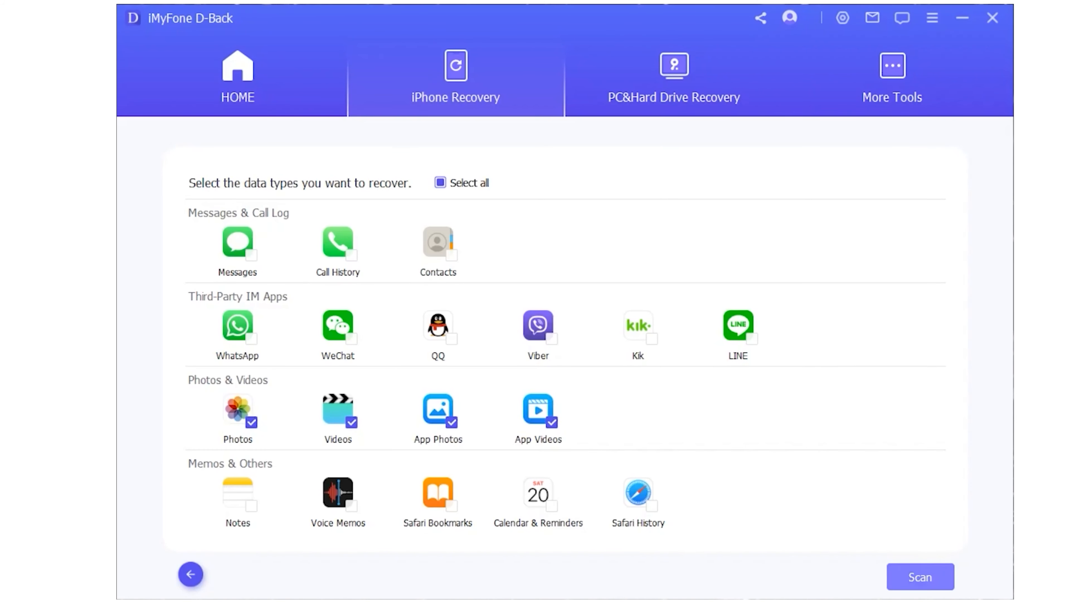
{"action": "left_click", "coordinate": [918, 577]}
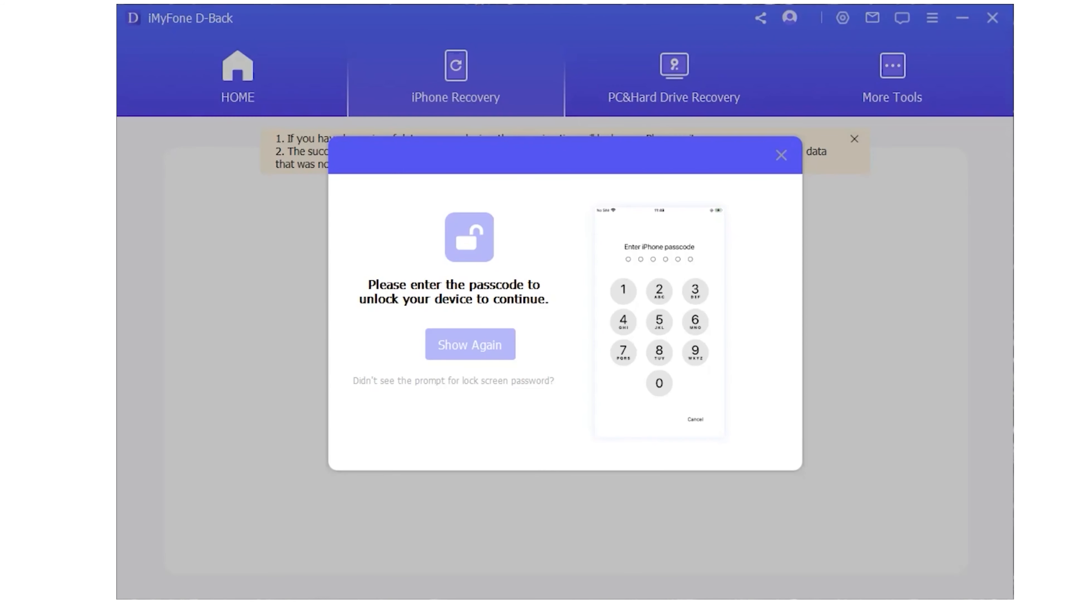
Step: Acknowledge the passcode prompt so the iPhone XS scan can run to completion
{"action": "left_click", "coordinate": [469, 344]}
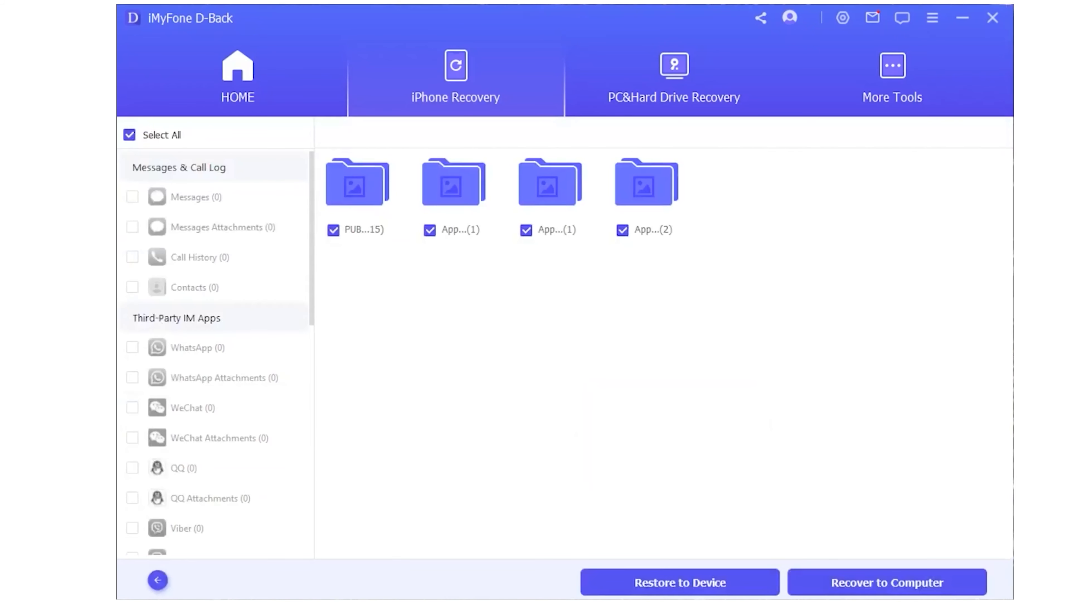
Step: View the first recovered photo folder, then the five recovered Safari bookmarks
{"action": "double_click", "coordinate": [356, 183]}
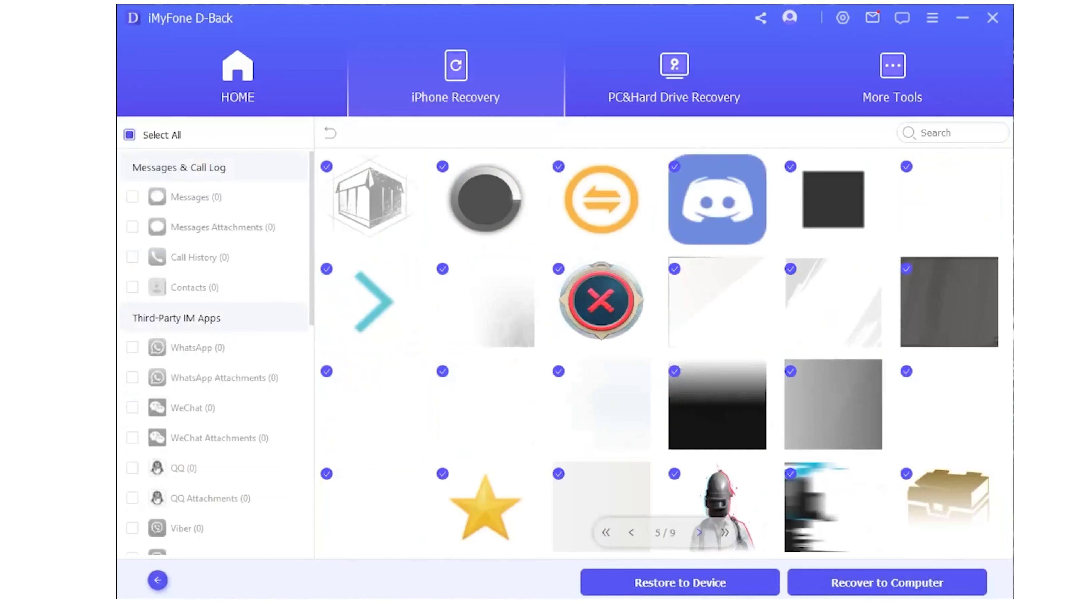
{"action": "left_click", "coordinate": [210, 450]}
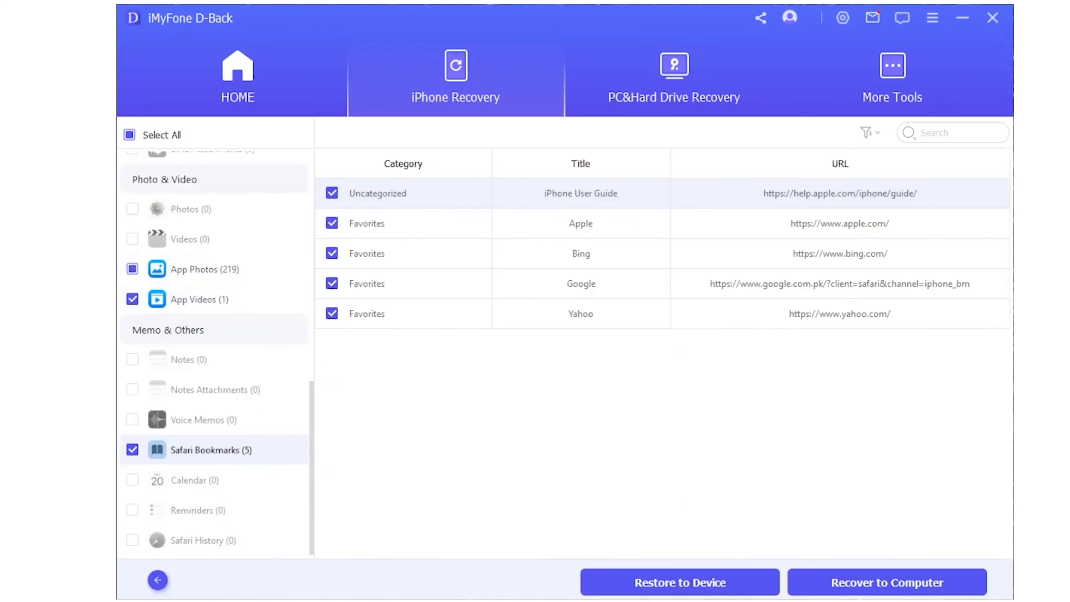
Step: Recover the found data to the computer in .HTML format, then start Restore to Device
{"action": "left_click", "coordinate": [886, 582]}
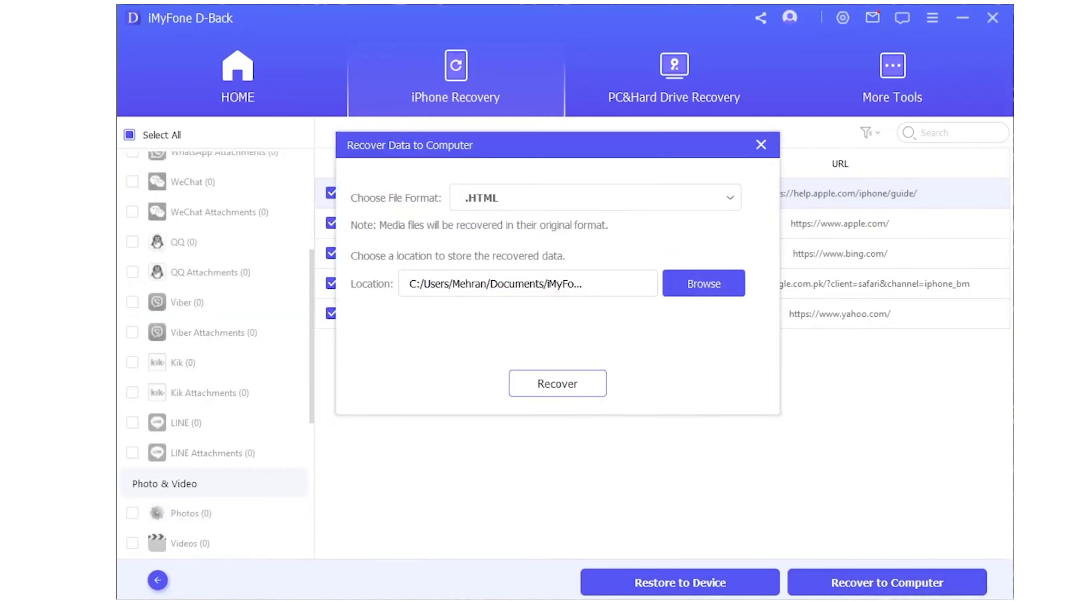
{"action": "left_click", "coordinate": [702, 284]}
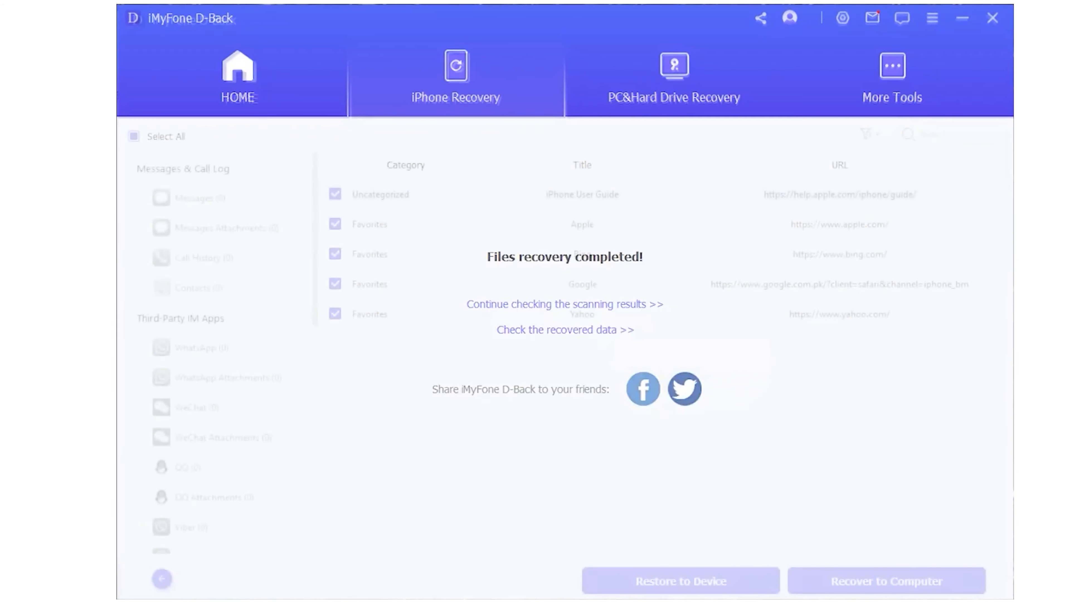
{"action": "left_click", "coordinate": [680, 580]}
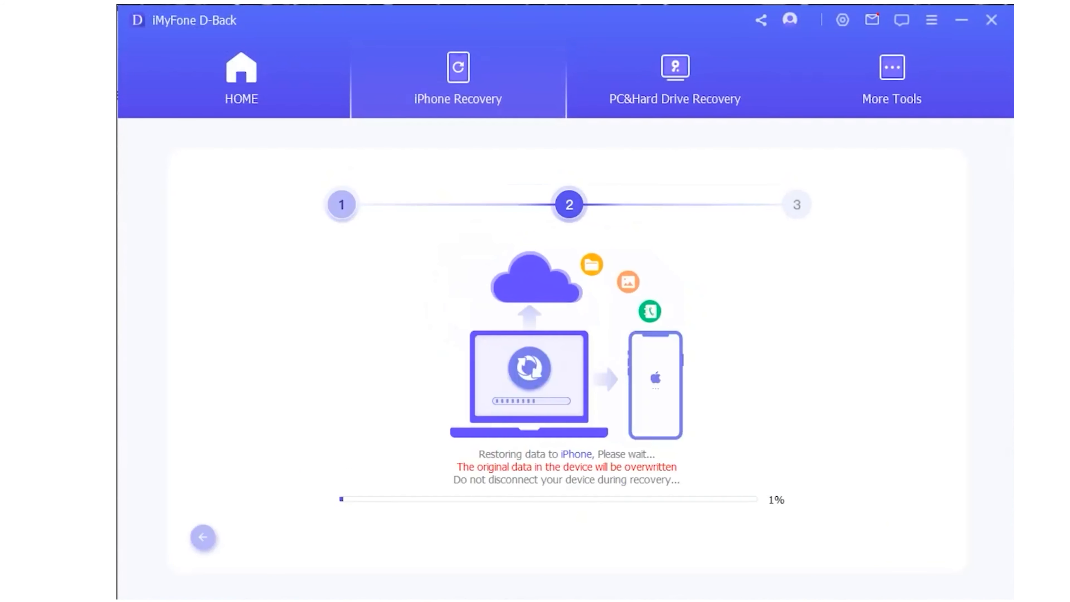